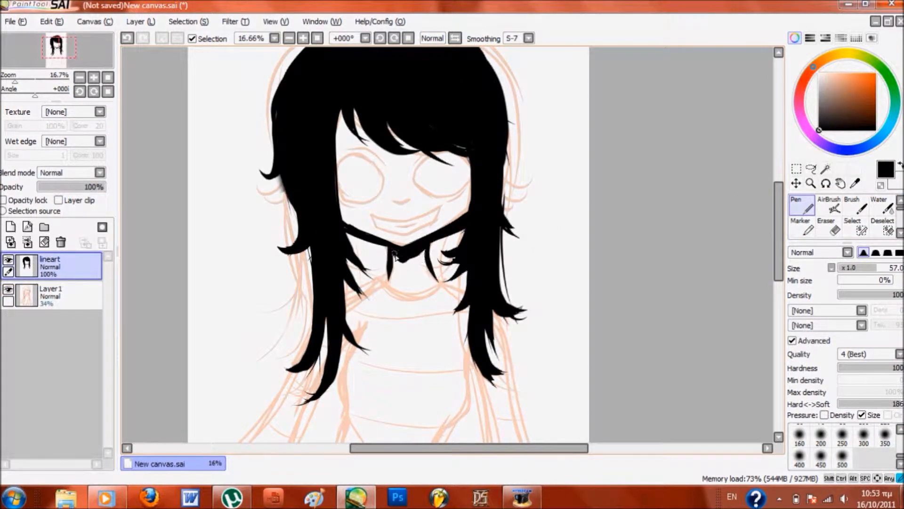
Step: Trace the sweater, sleeves and legs in thick black pen lines on the lineart layer
{"action": "left_click", "coordinate": [10, 227]}
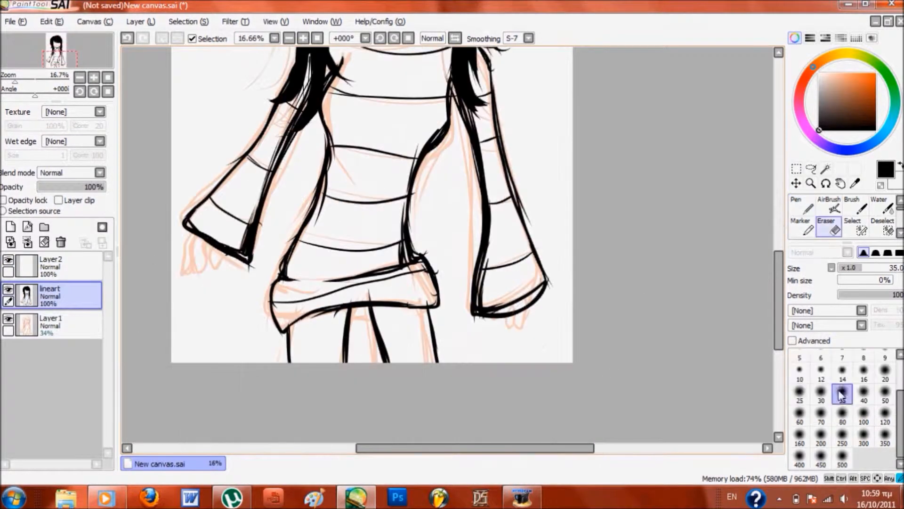
Step: Hatch scratchy black shadow strokes into the sweater's neck and folds
{"action": "left_click", "coordinate": [800, 195]}
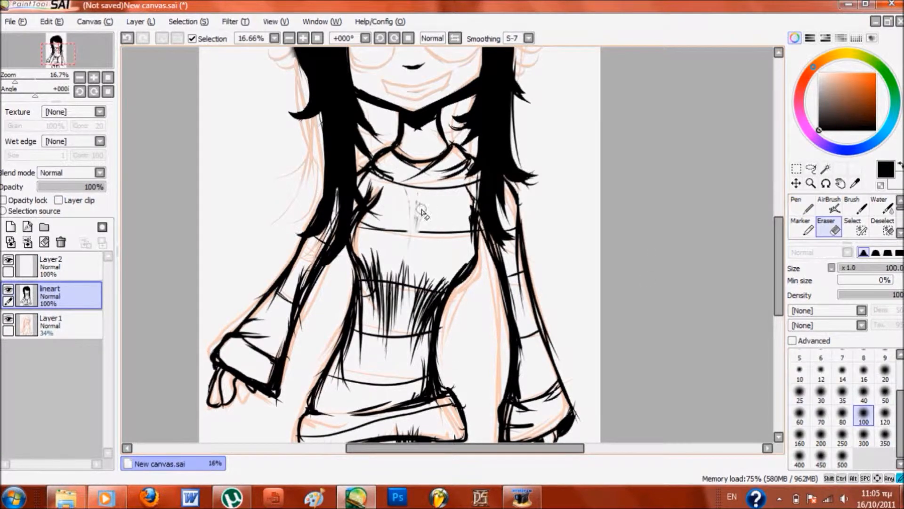
{"action": "left_click", "coordinate": [796, 205]}
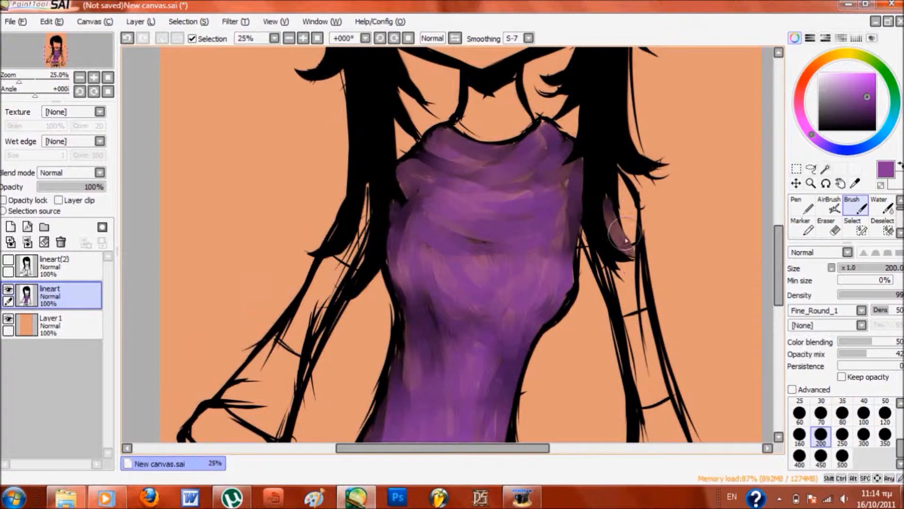
Step: Brush purple over the sweater, sleeves and hem with darker blended folds
{"action": "scroll", "scroll_direction": "down", "scroll_amount": 3}
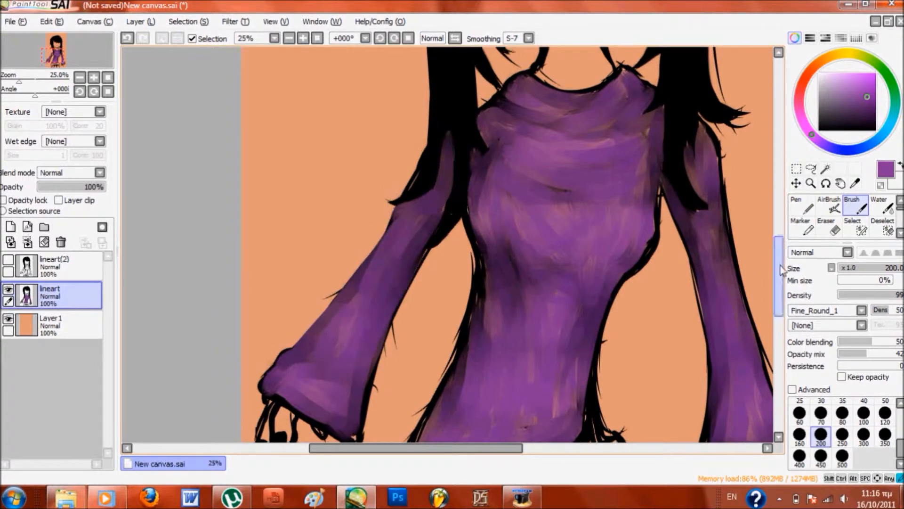
{"action": "scroll", "scroll_direction": "down", "scroll_amount": 3}
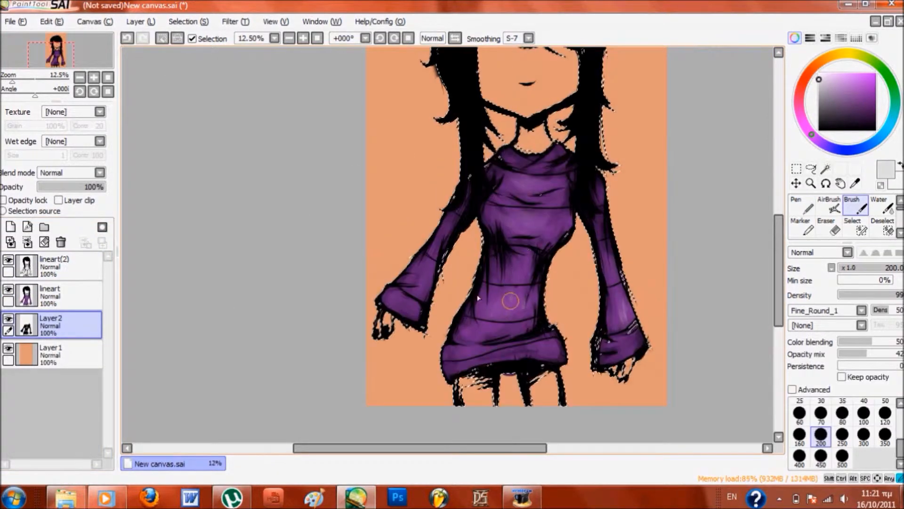
Step: Brush dark grey shading under the sweater hem and onto the legs
{"action": "left_click", "coordinate": [49, 292]}
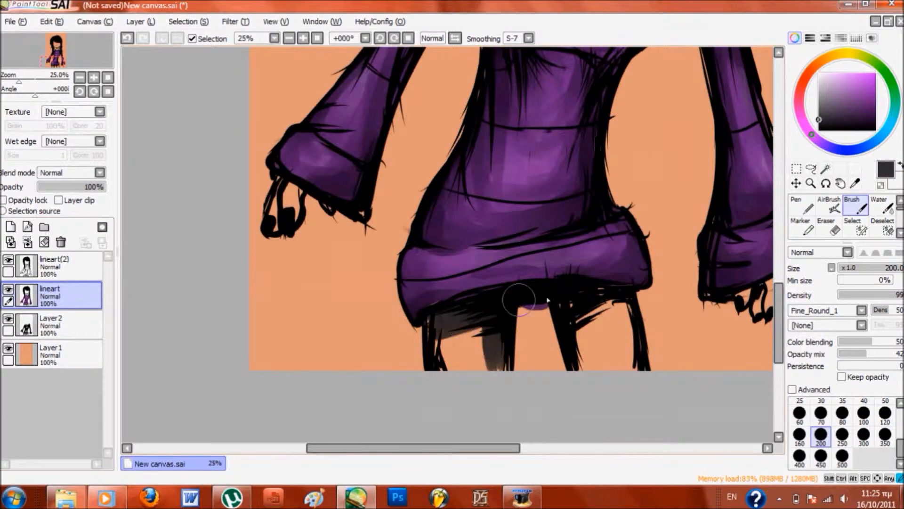
{"action": "left_click", "coordinate": [825, 213]}
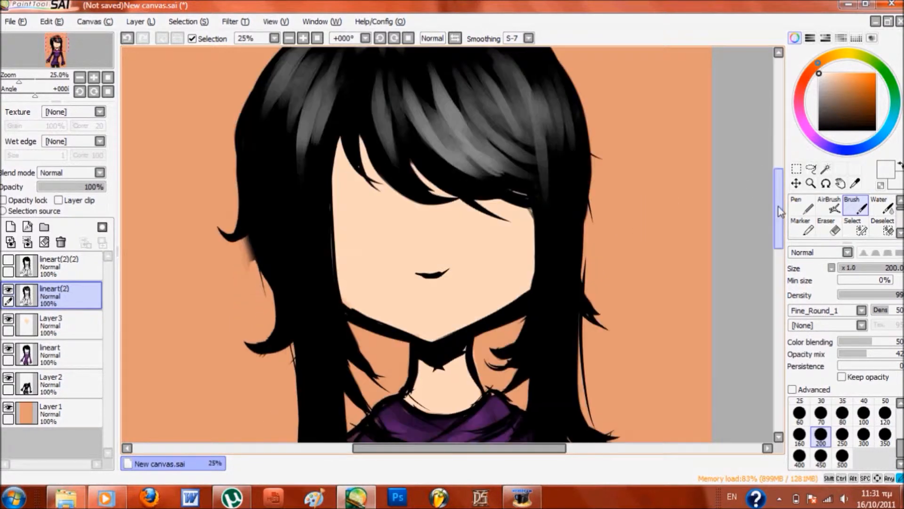
Step: Brush grey highlight strands into the black hair and fill the face with skin tone on Layer3
{"action": "scroll", "scroll_direction": "down", "scroll_amount": 3}
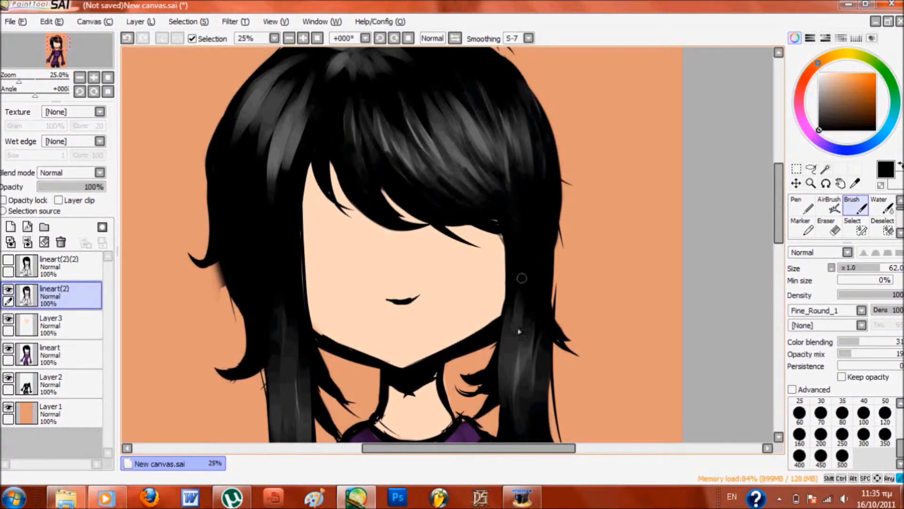
{"action": "scroll", "scroll_direction": "down", "scroll_amount": 3}
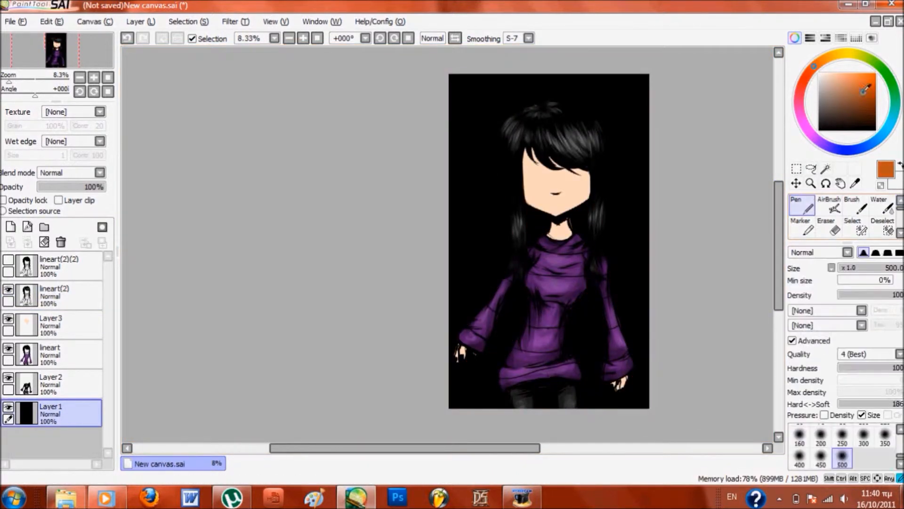
Step: Fill Layer1 black with a large Pen, then streak diagonal orange strokes using the Water brush
{"action": "left_click", "coordinate": [879, 206]}
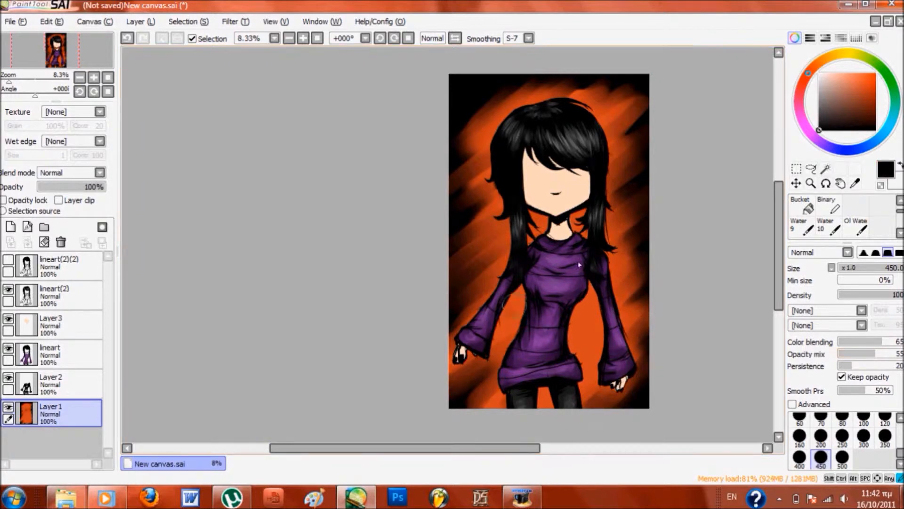
{"action": "left_click", "coordinate": [853, 205]}
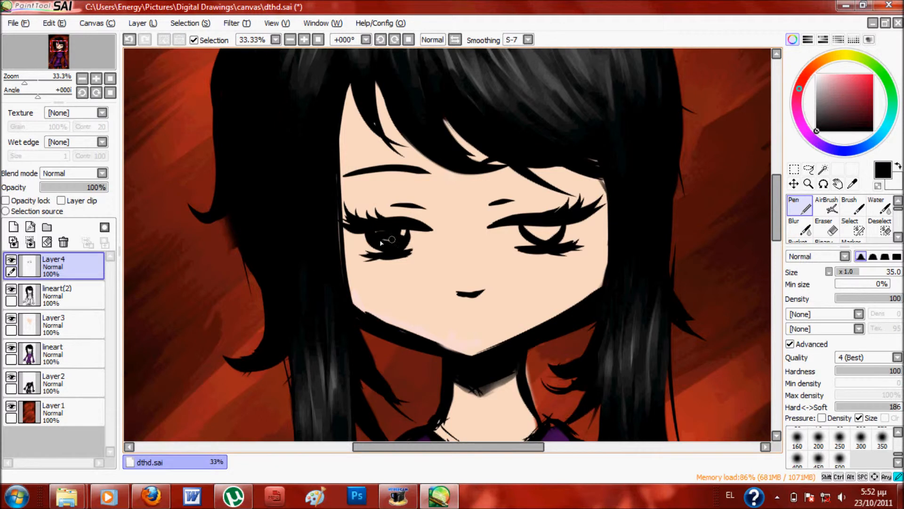
Step: Draw lashed eyes and brows on Layer4, recolour streaks red, and add clipped Layer6
{"action": "left_click", "coordinate": [825, 200]}
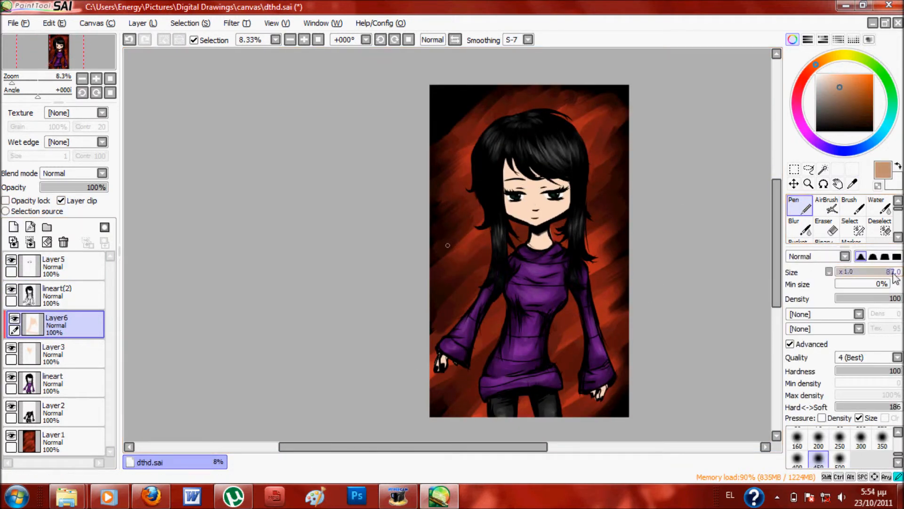
{"action": "left_click", "coordinate": [876, 205]}
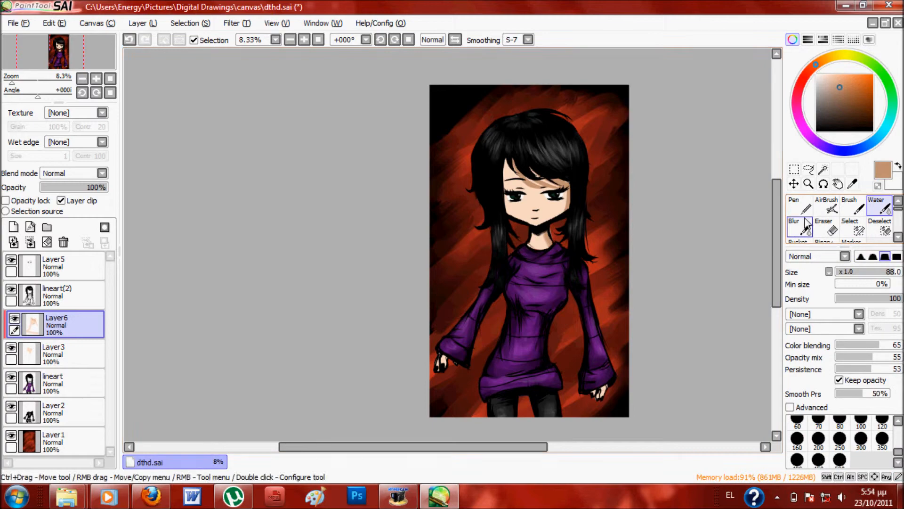